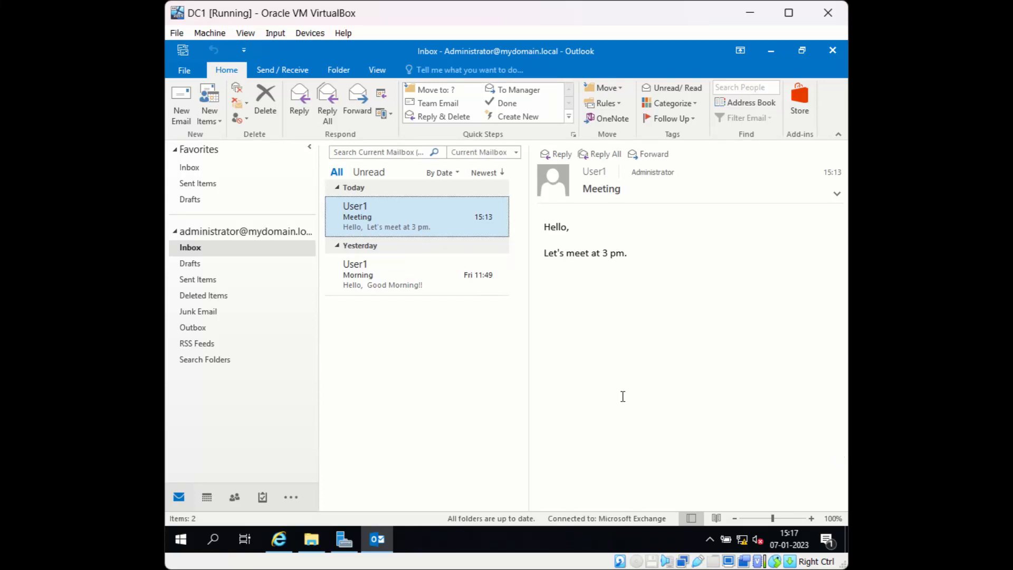
{"action": "mouse_move", "coordinate": [407, 274]}
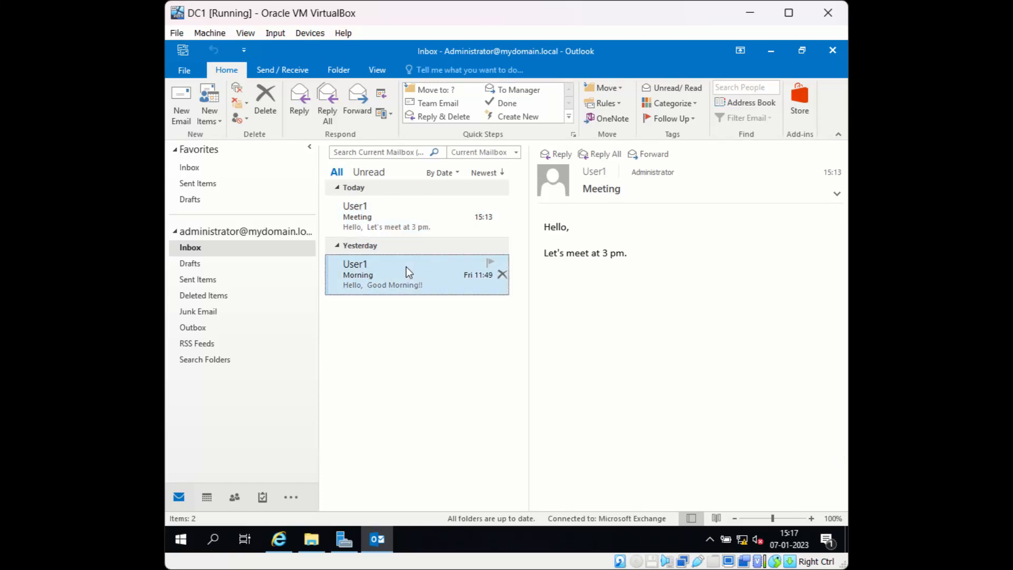
- Delete the Meeting email from User1 out of the Inbox, leaving only Morning
{"action": "left_click", "coordinate": [387, 216]}
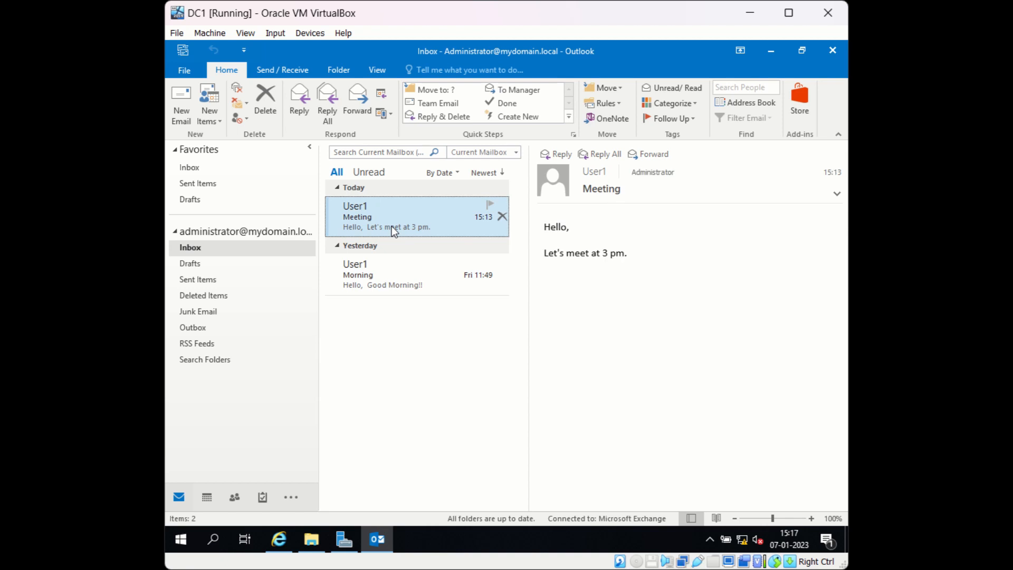
{"action": "mouse_move", "coordinate": [384, 221]}
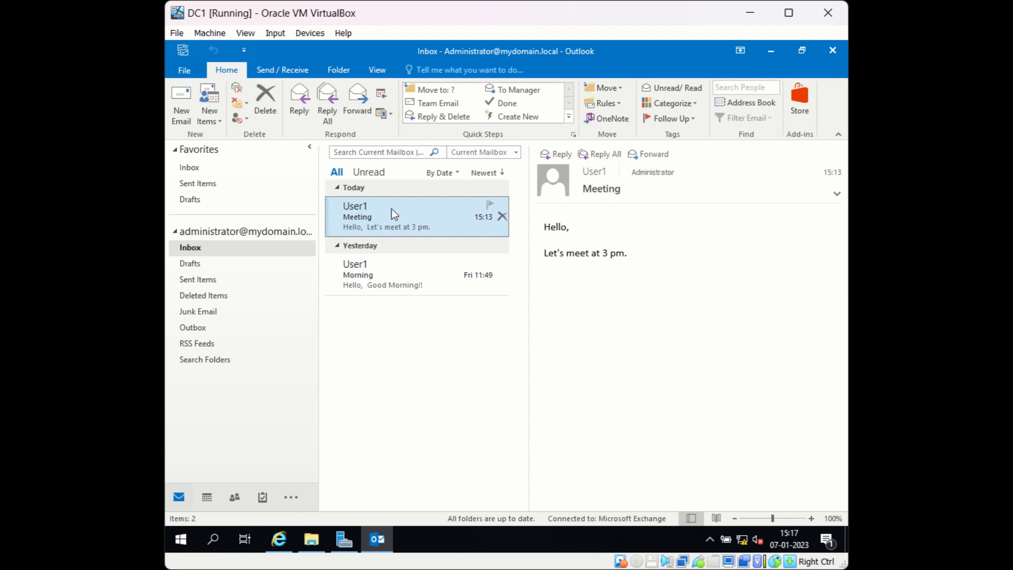
{"action": "mouse_move", "coordinate": [502, 216]}
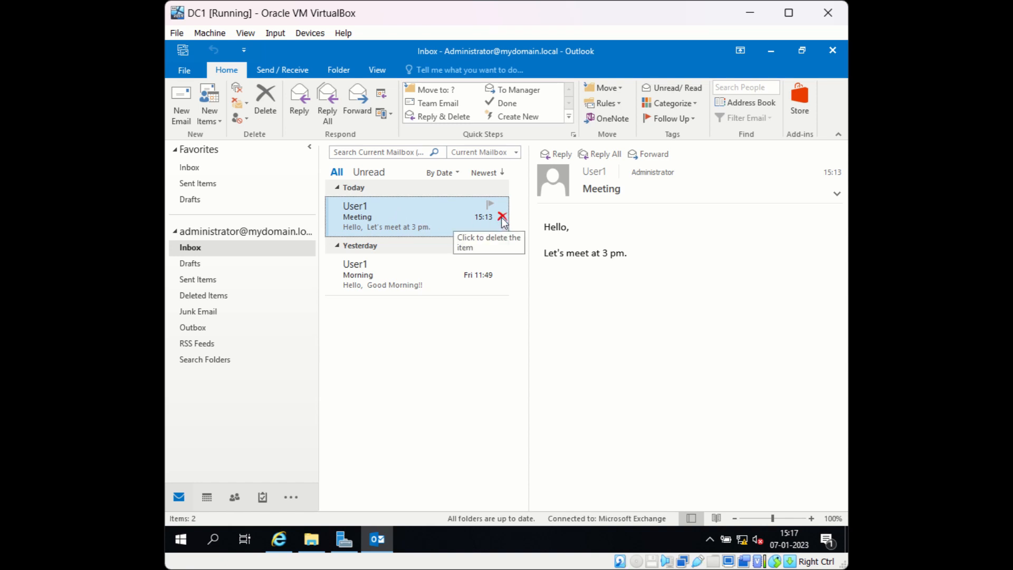
{"action": "left_click", "coordinate": [502, 216]}
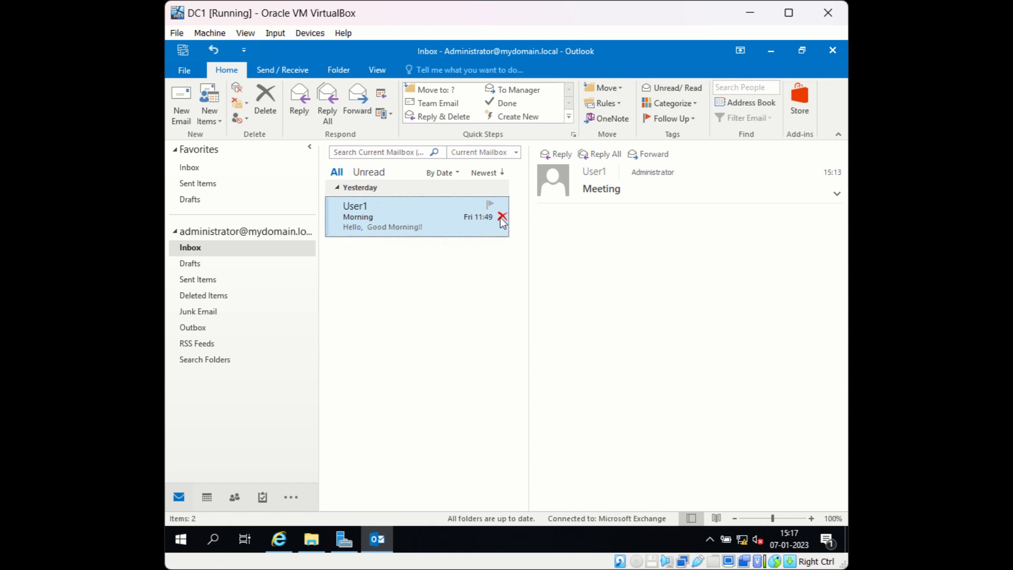
- Permanently delete the Meeting email from Deleted Items, confirming with Yes, so the folder is empty
{"action": "left_click", "coordinate": [502, 215]}
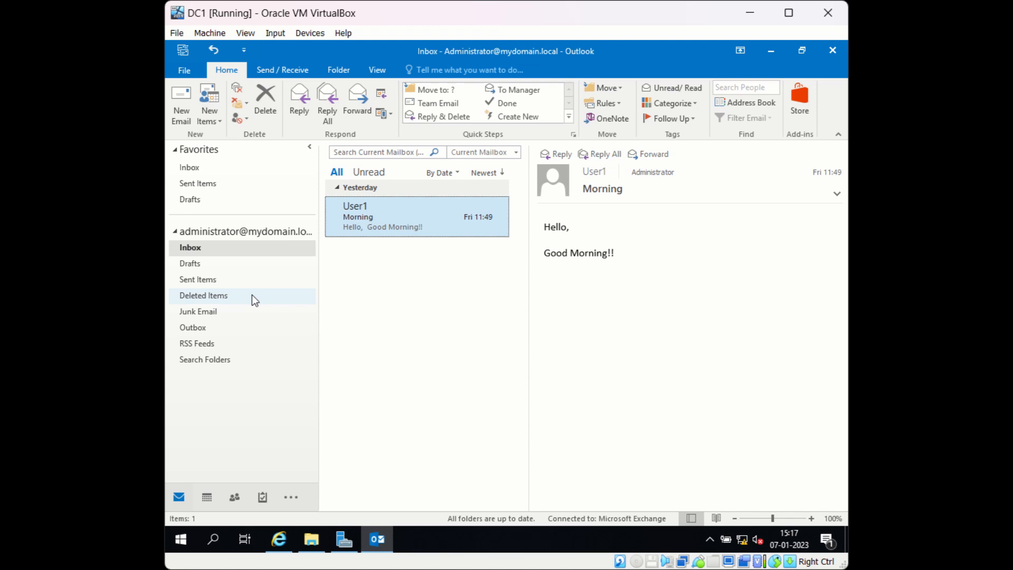
{"action": "left_click", "coordinate": [203, 296]}
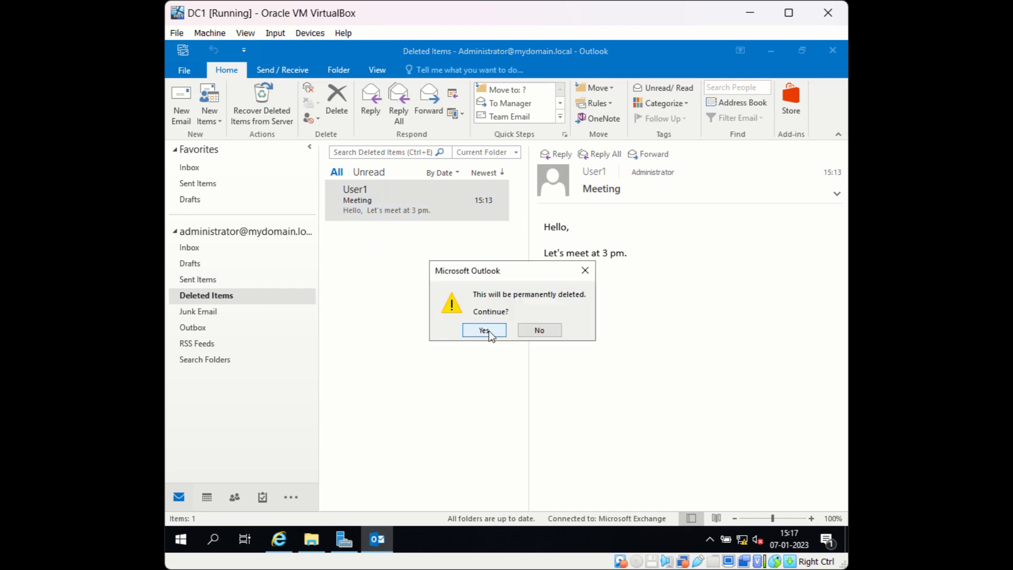
{"action": "left_click", "coordinate": [484, 330]}
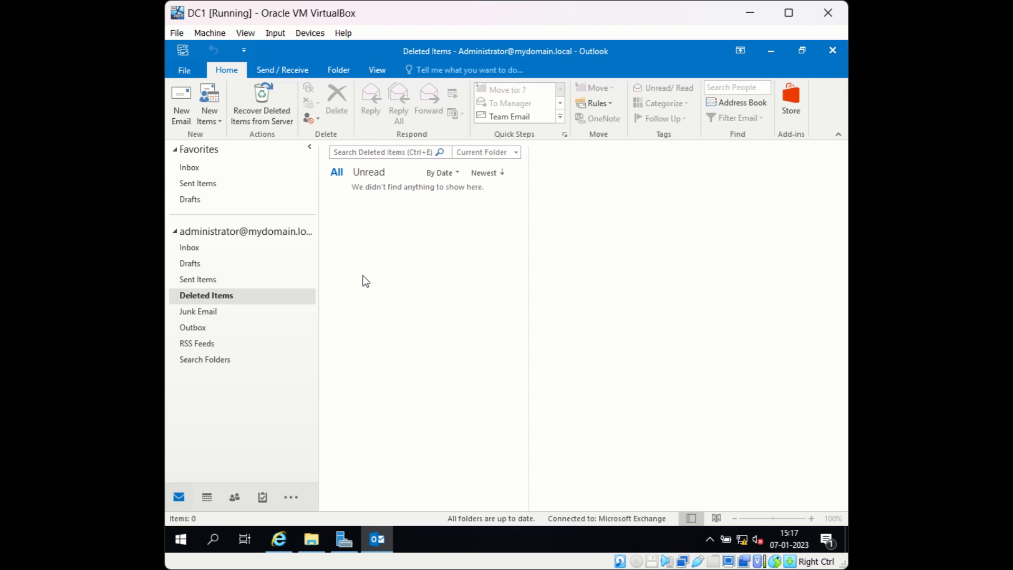
{"action": "mouse_move", "coordinate": [270, 300]}
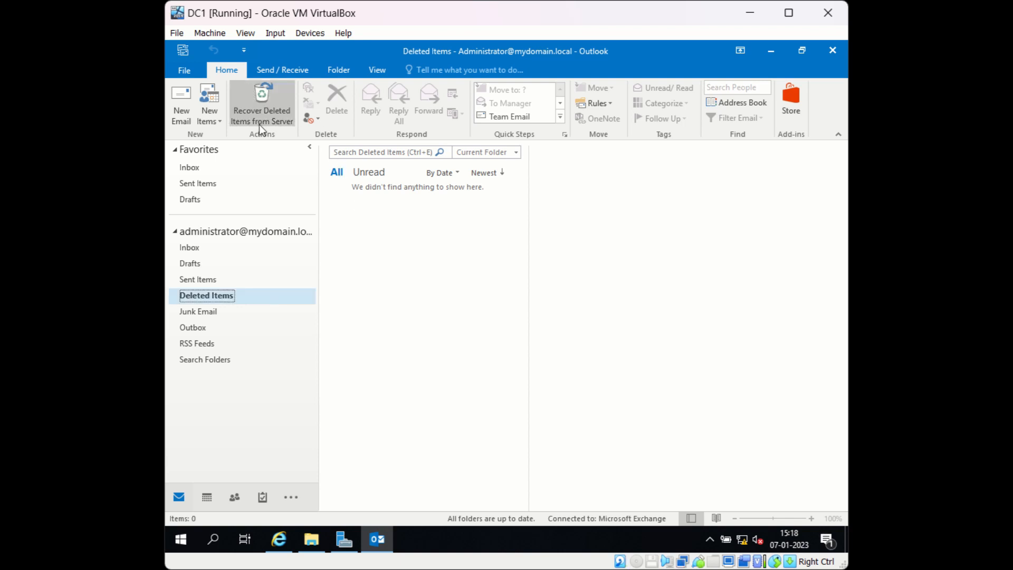
{"action": "mouse_move", "coordinate": [262, 107]}
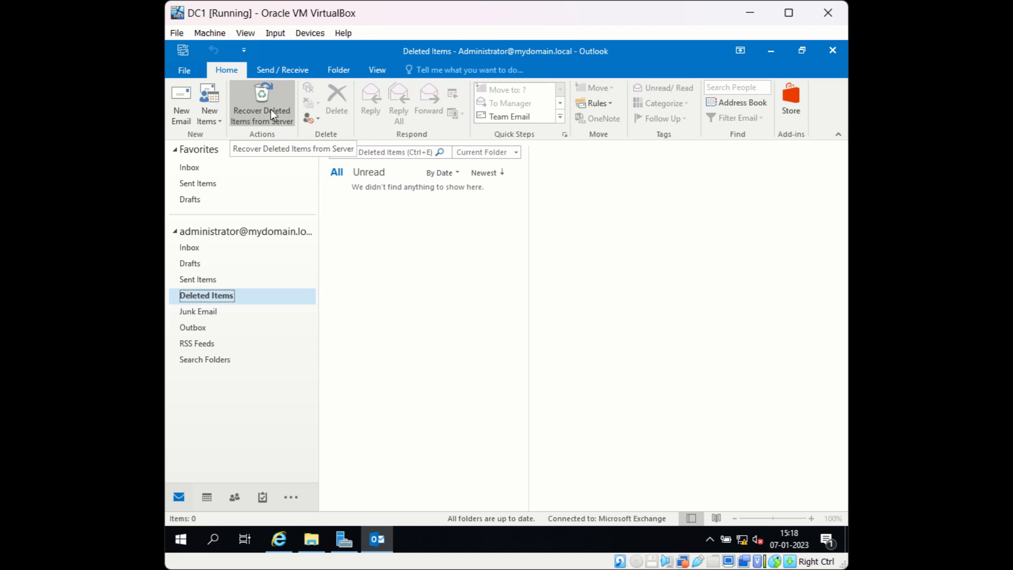
- Recover the Meeting email from the server with Restore Selected Items, returning it to Deleted Items
{"action": "left_click", "coordinate": [262, 103]}
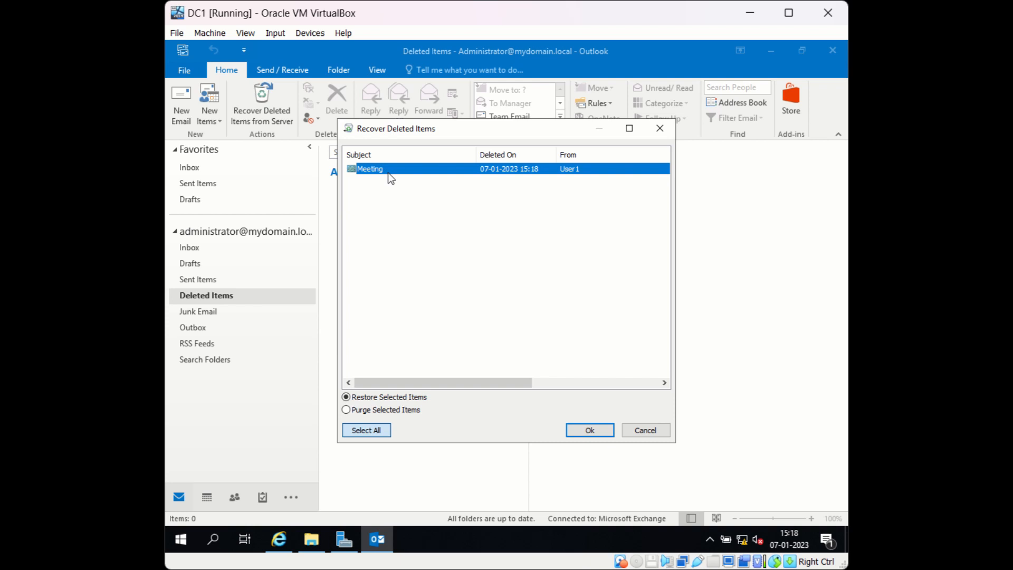
{"action": "mouse_move", "coordinate": [411, 180]}
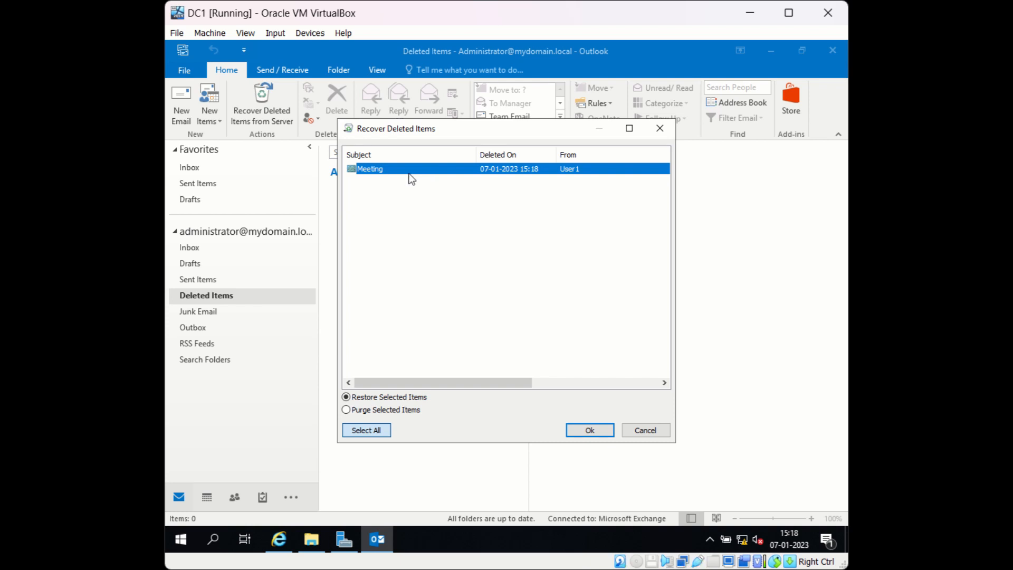
{"action": "mouse_move", "coordinate": [401, 177]}
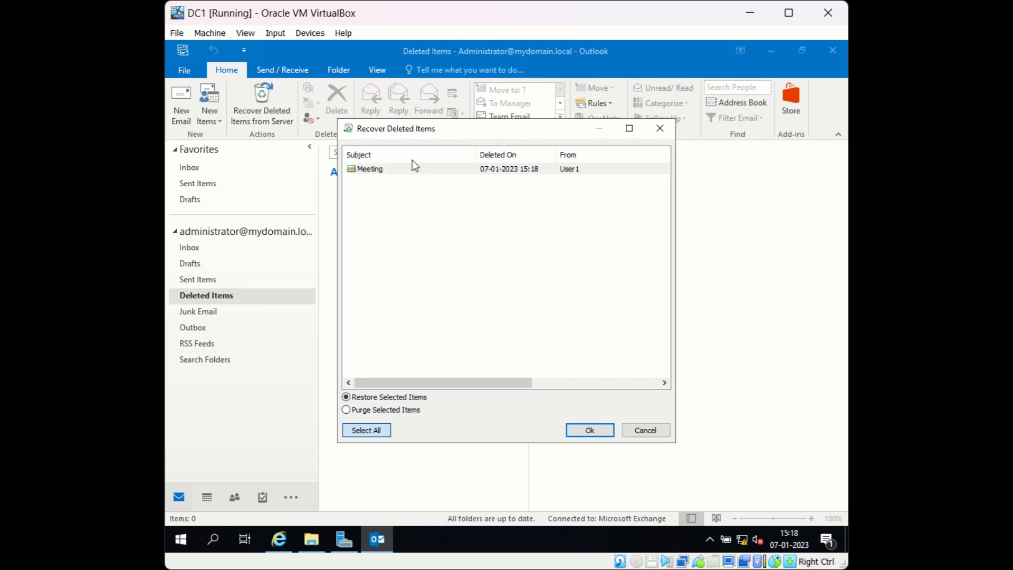
{"action": "left_click", "coordinate": [387, 168]}
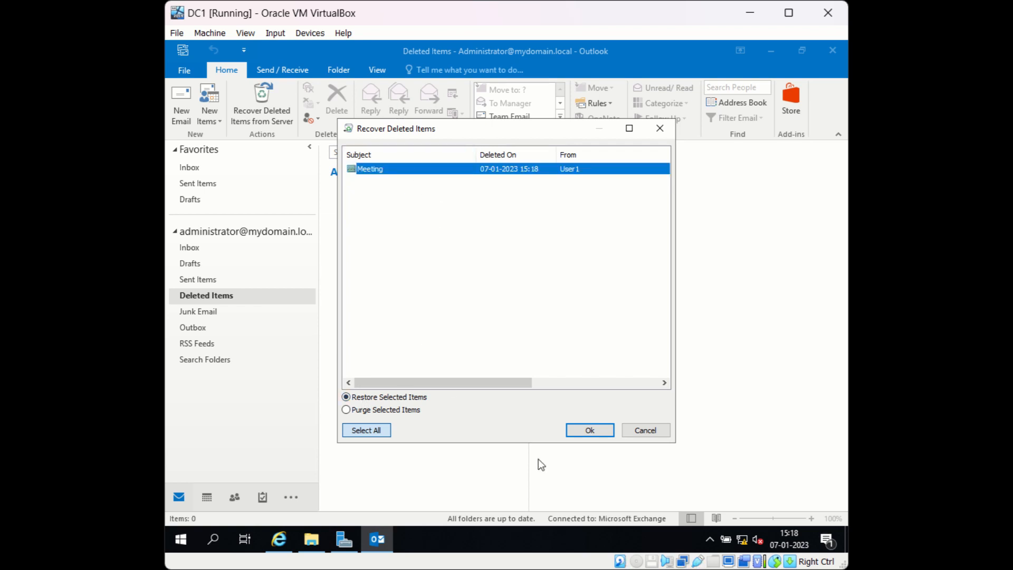
{"action": "left_click", "coordinate": [589, 429]}
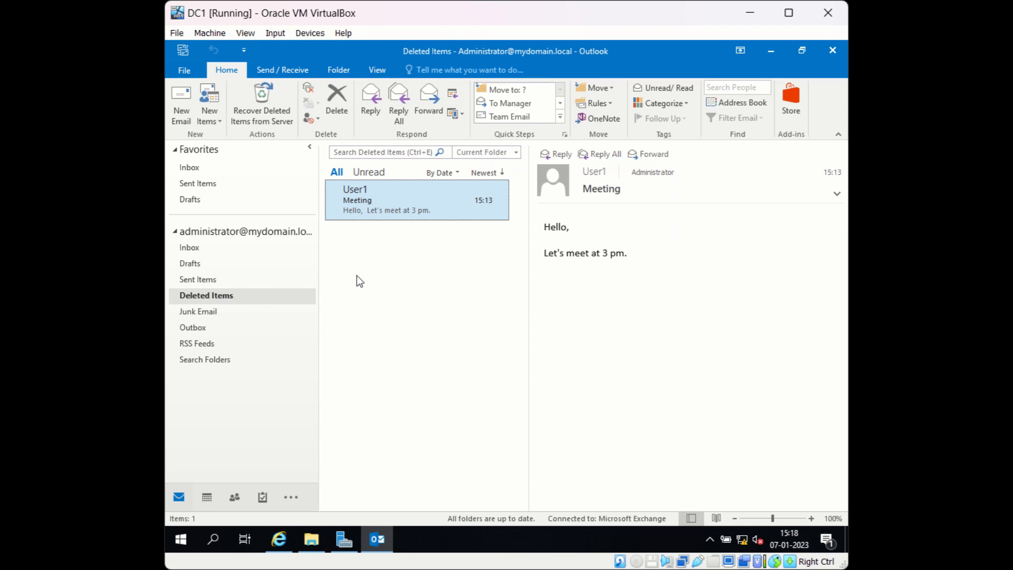